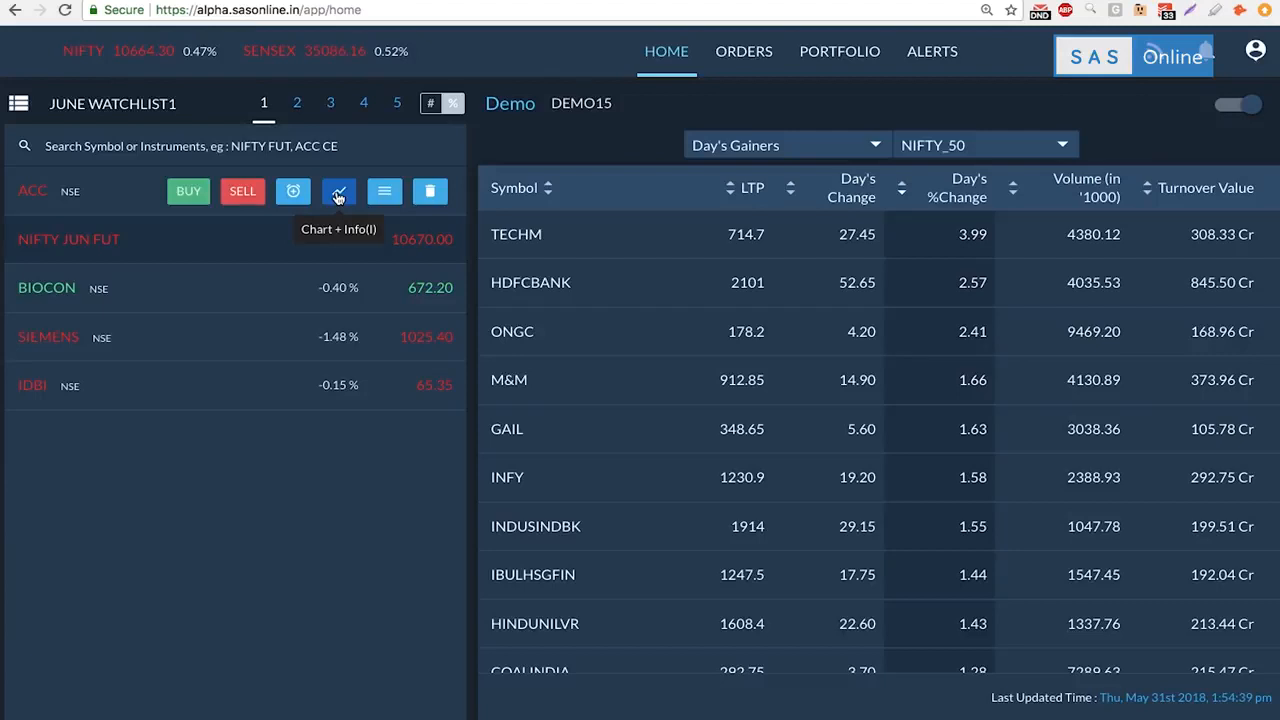
Step: Open the one-minute candlestick chart for ACC Limited from the watchlist
click(338, 192)
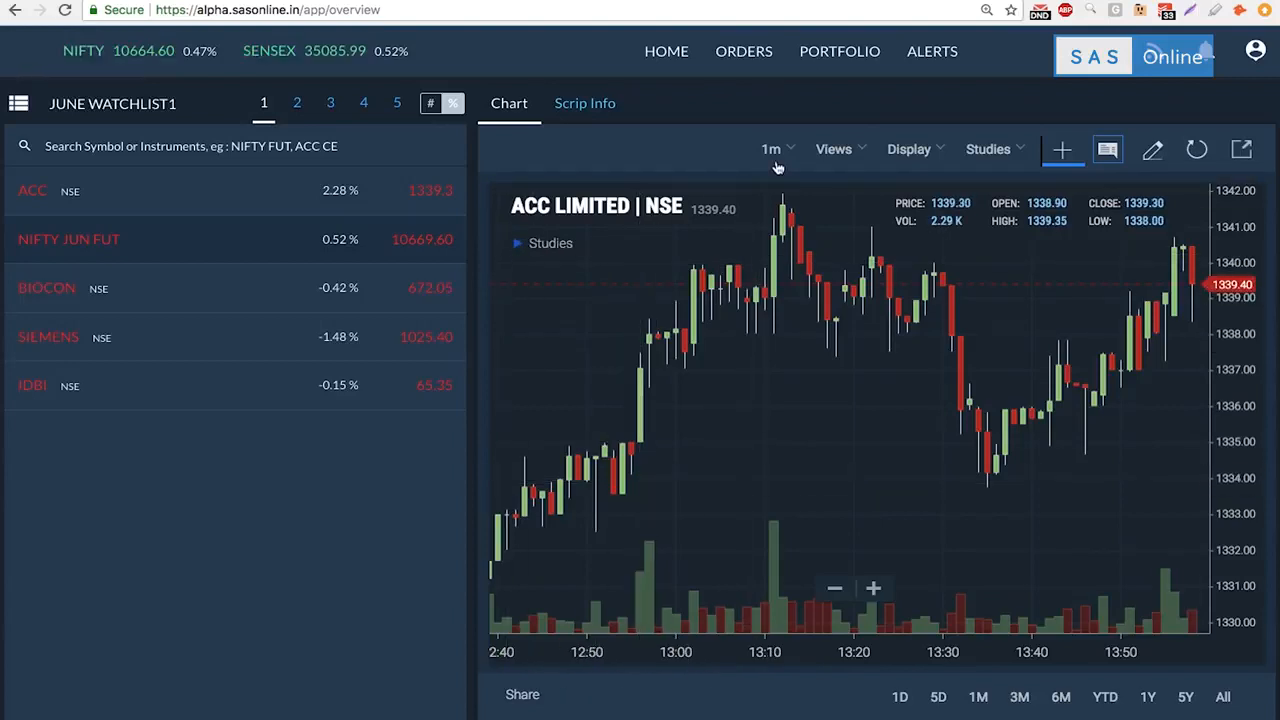
click(772, 148)
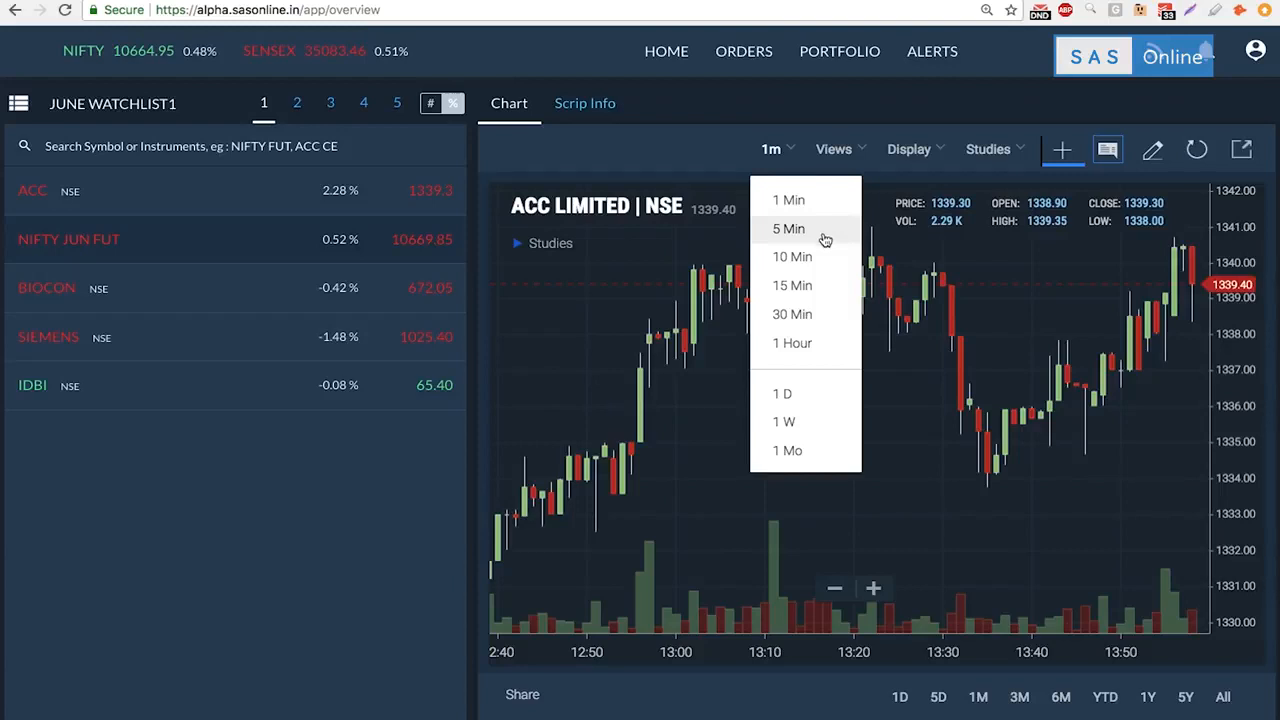
mouse_move(810, 344)
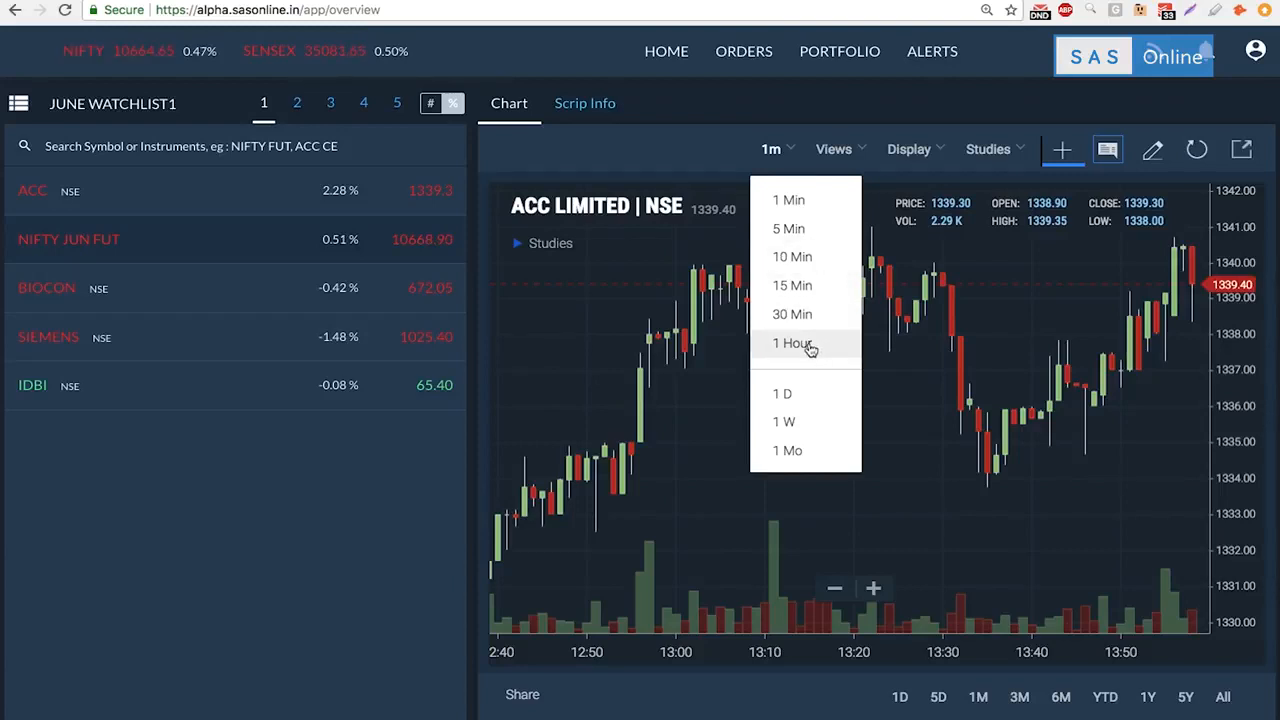
mouse_move(808, 414)
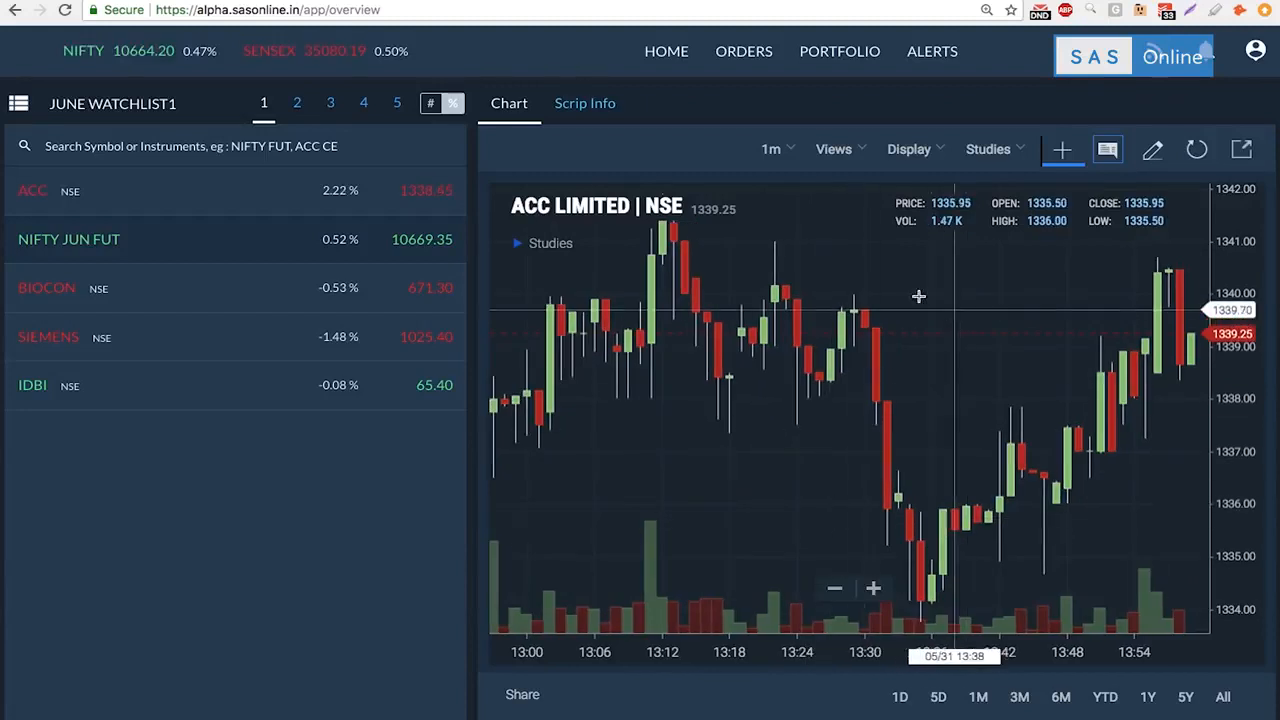
click(832, 148)
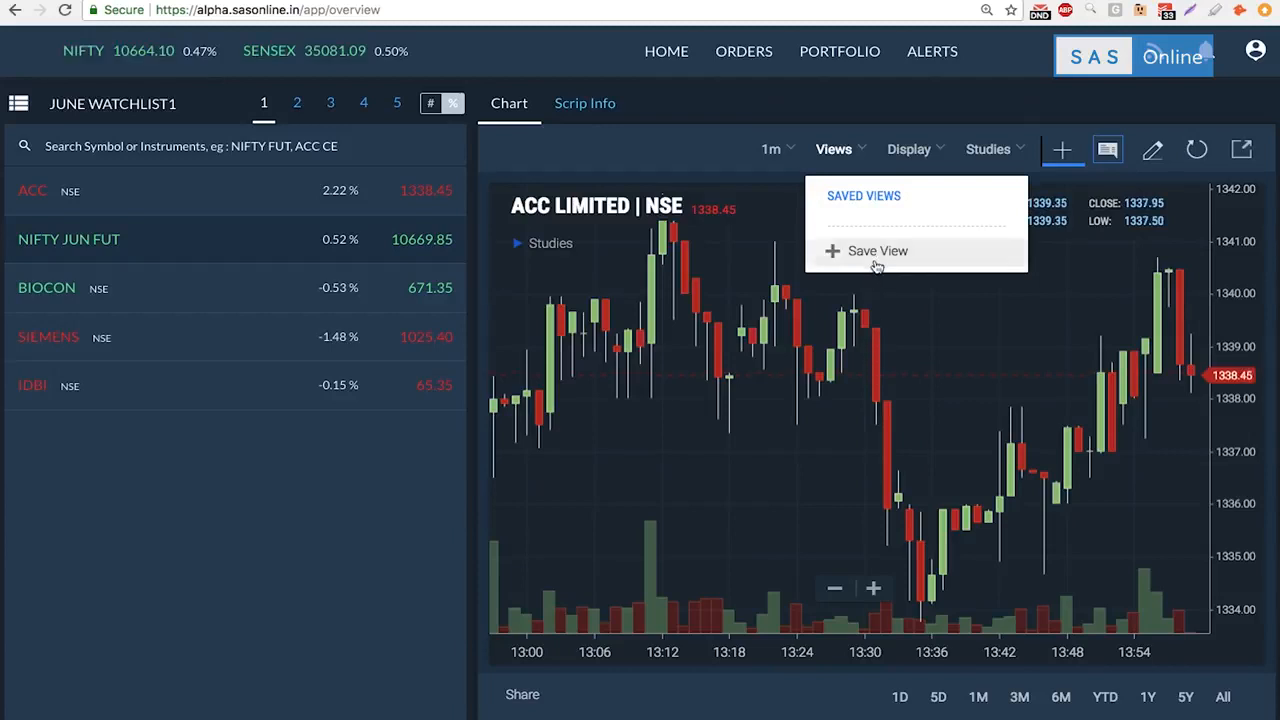
mouse_move(872, 254)
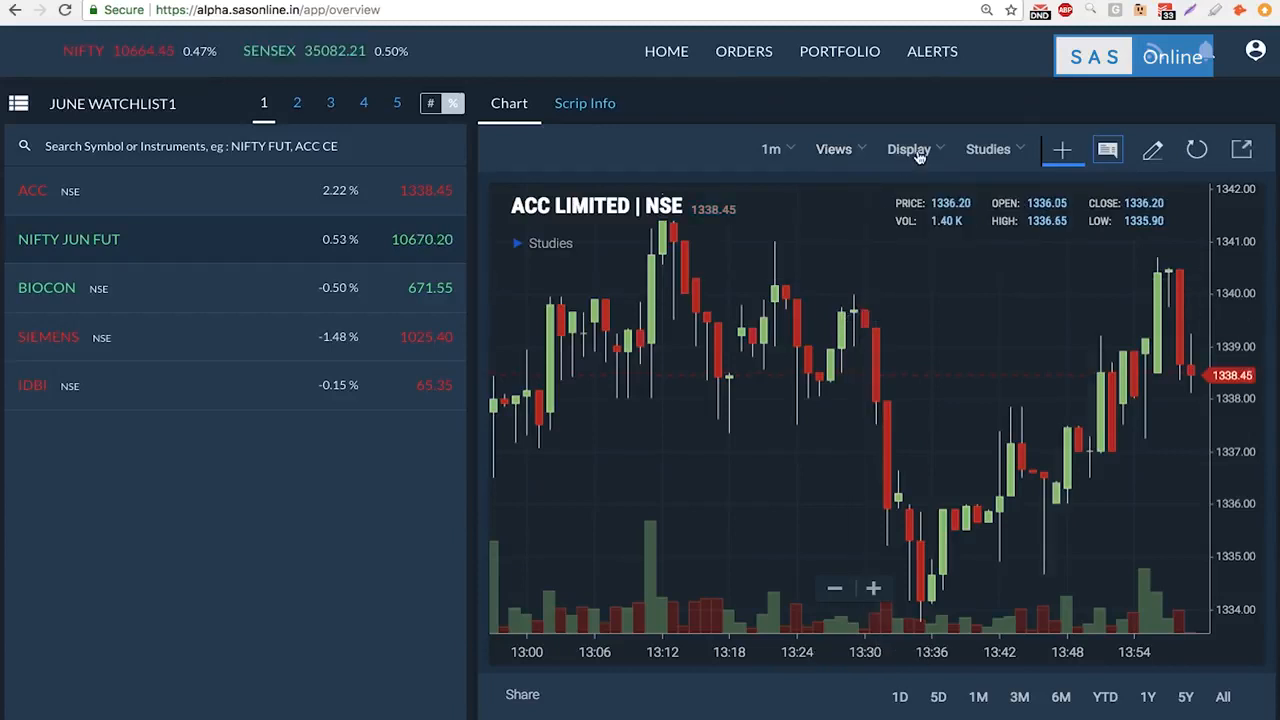
Step: Try the Line chart style, then set the ACC chart to Heikin Ashi candles and list the studies
click(908, 148)
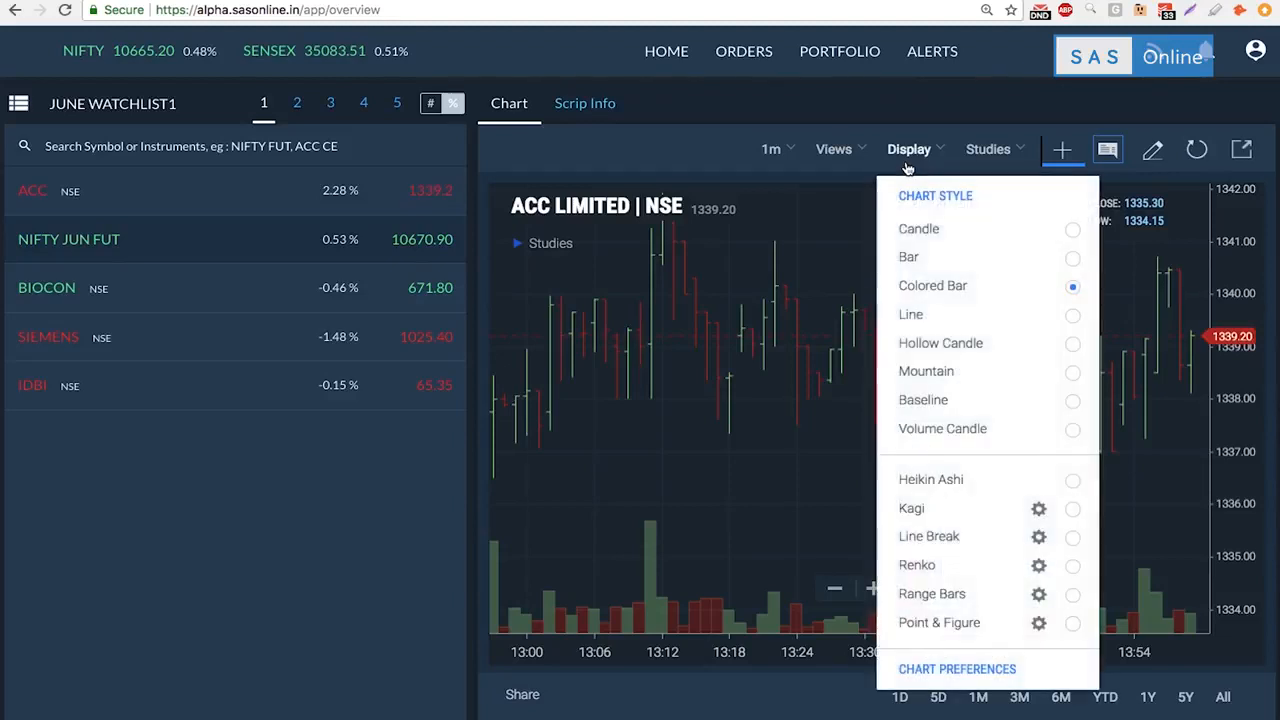
click(910, 314)
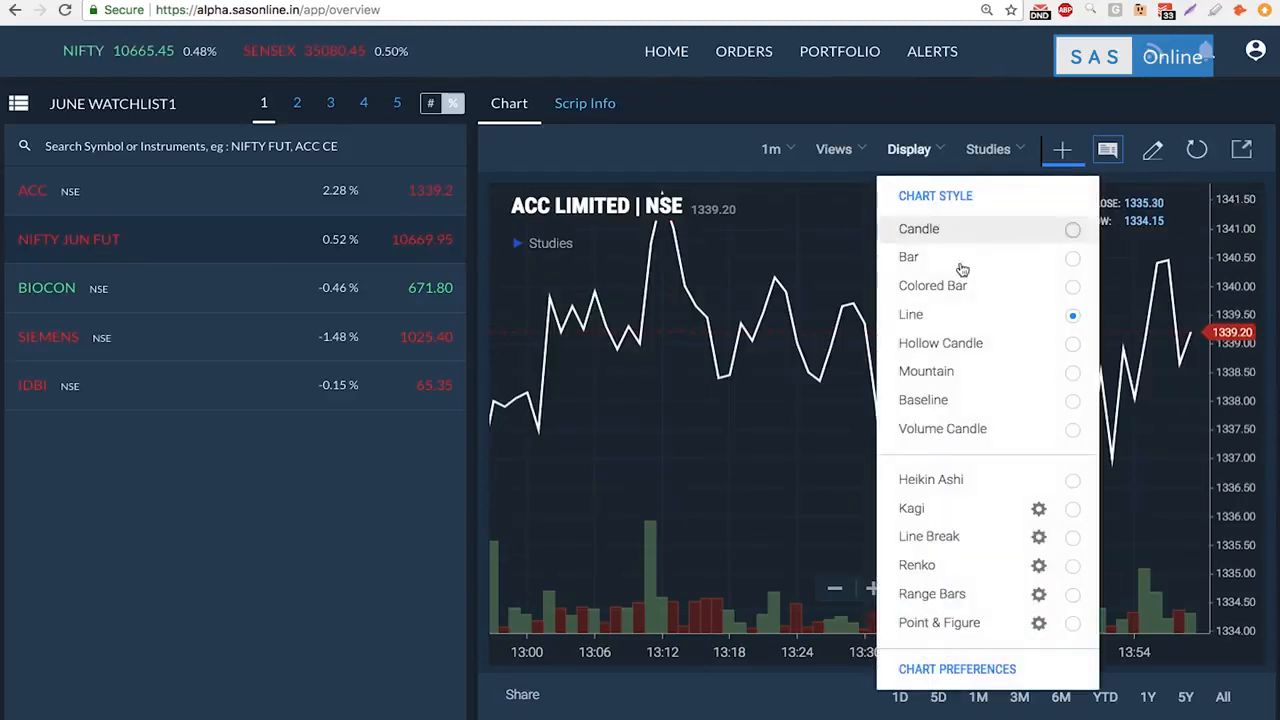
mouse_move(996, 492)
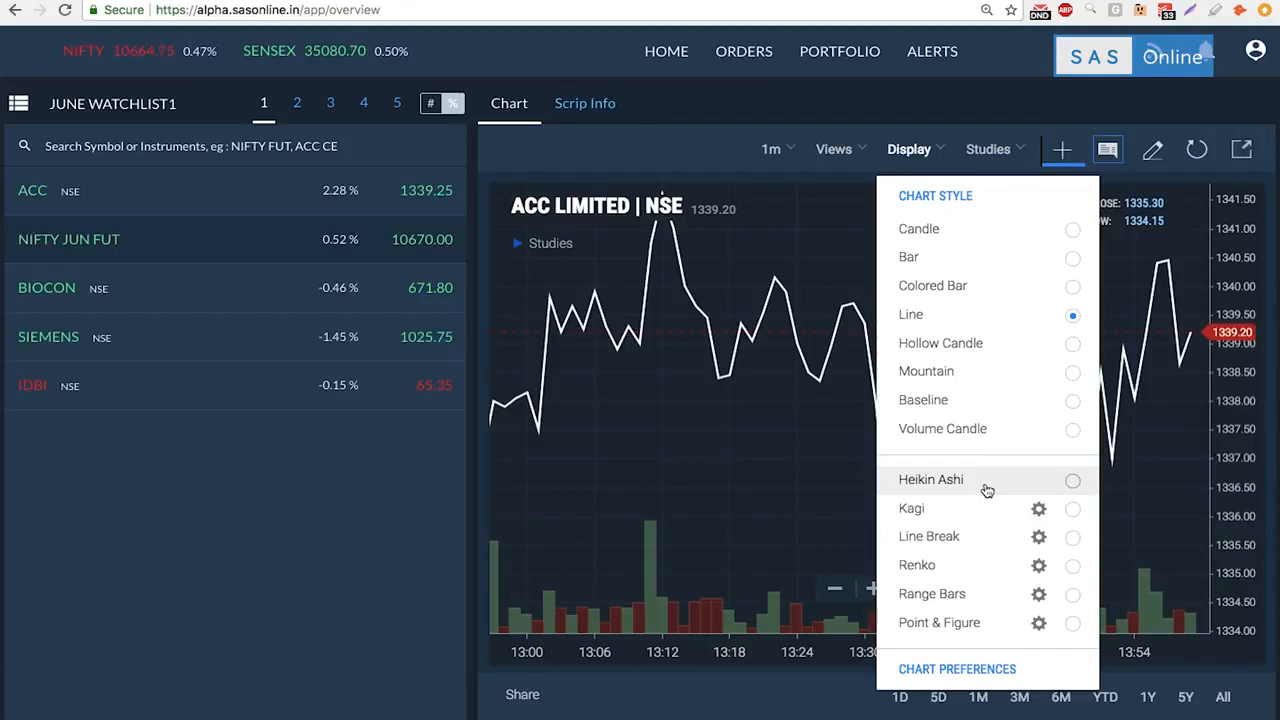
click(918, 228)
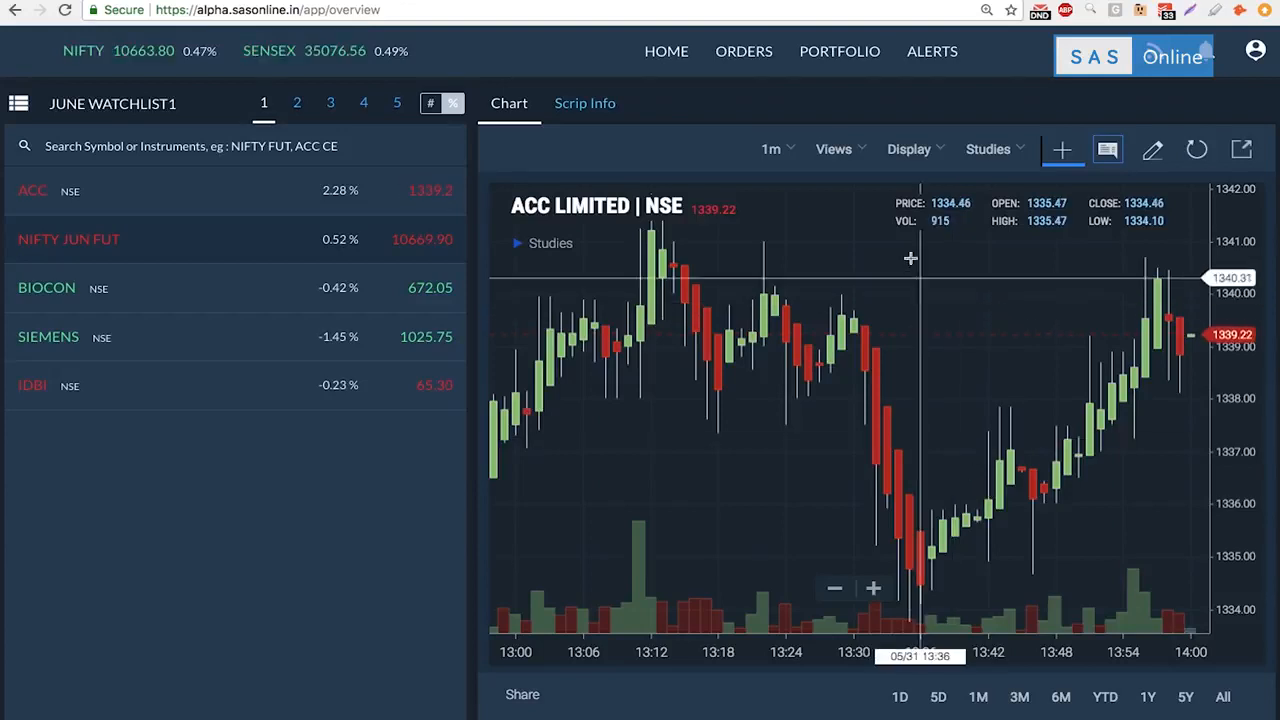
click(908, 148)
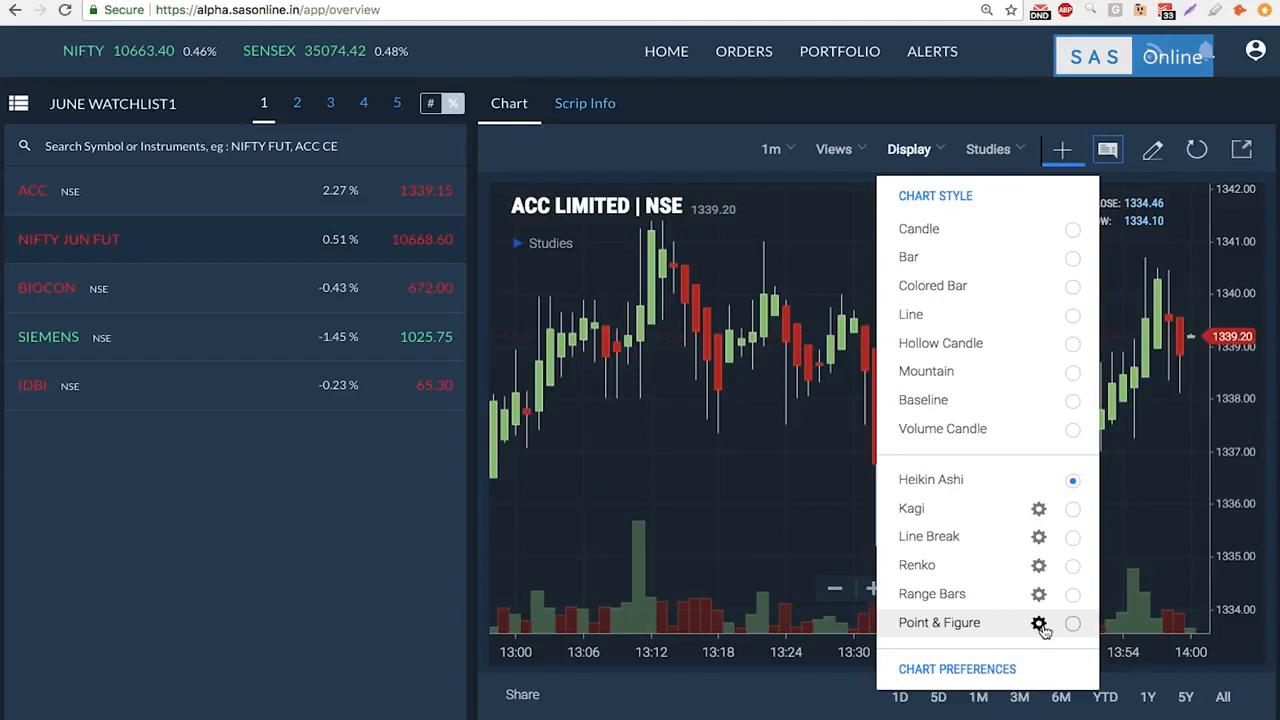
click(988, 148)
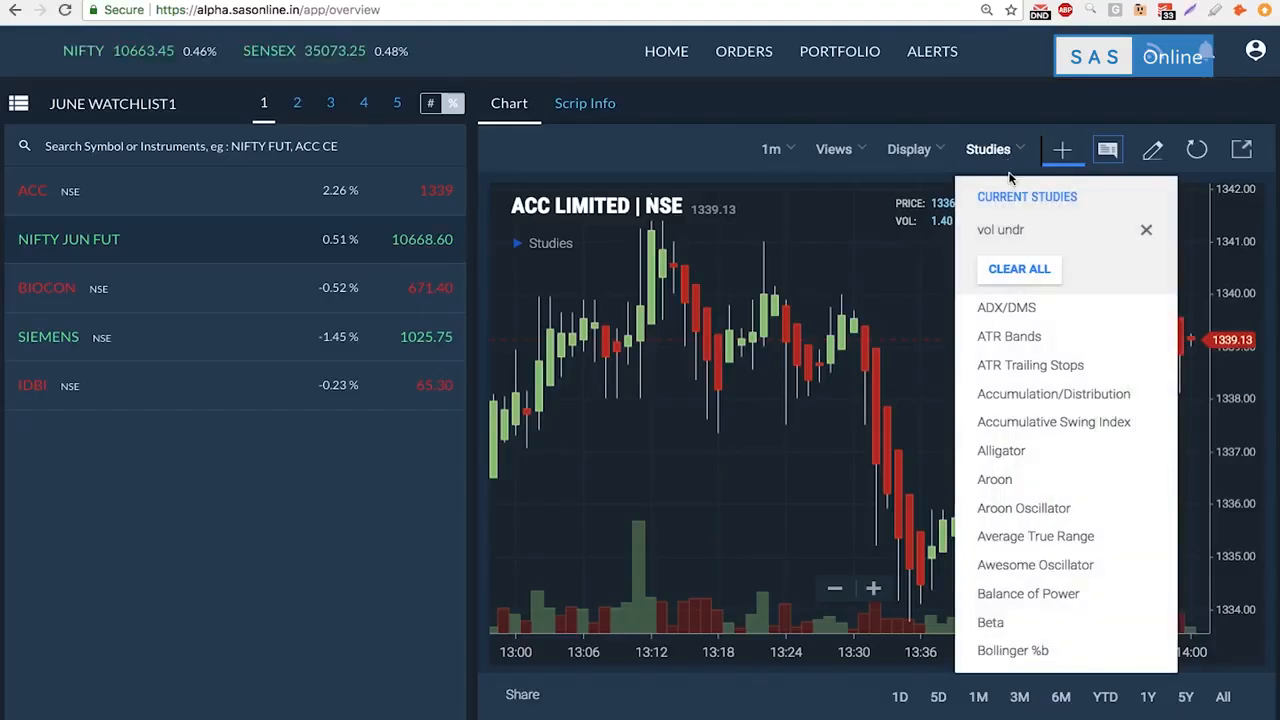
mouse_move(1042, 348)
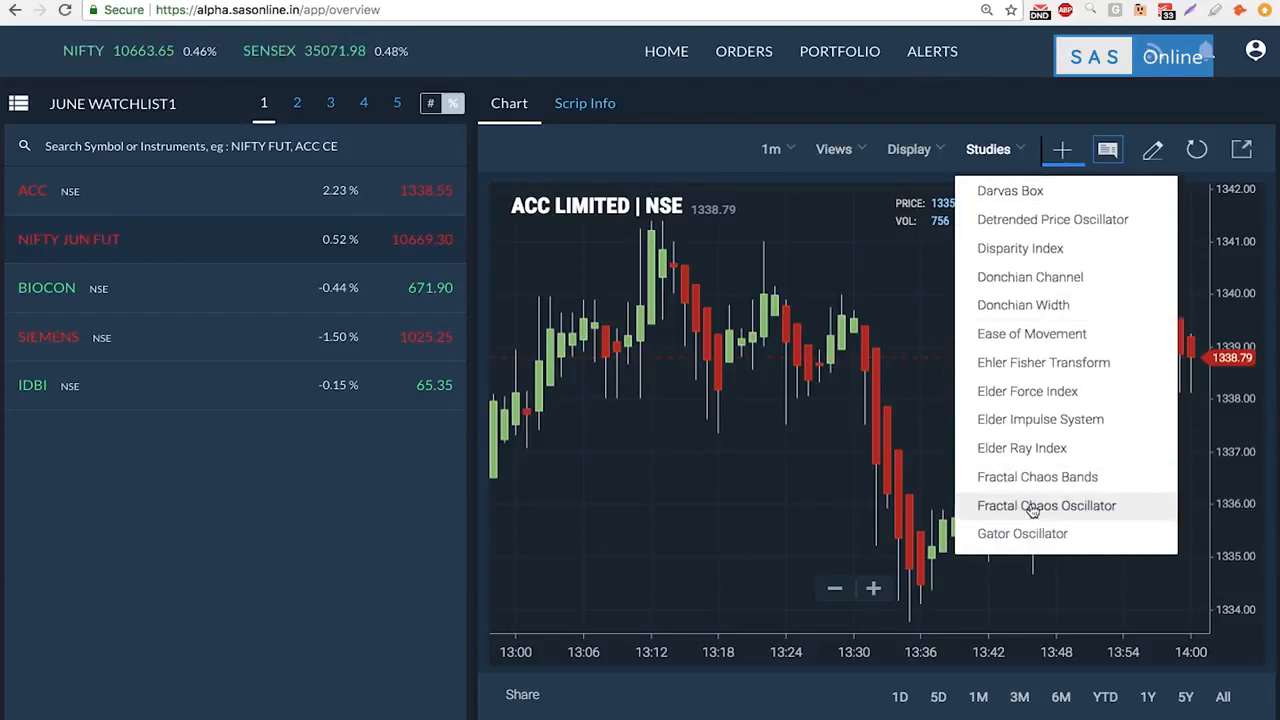
Step: Add the MACD (12,26,9) study beneath the ACC Heikin Ashi chart
scroll(down, 3)
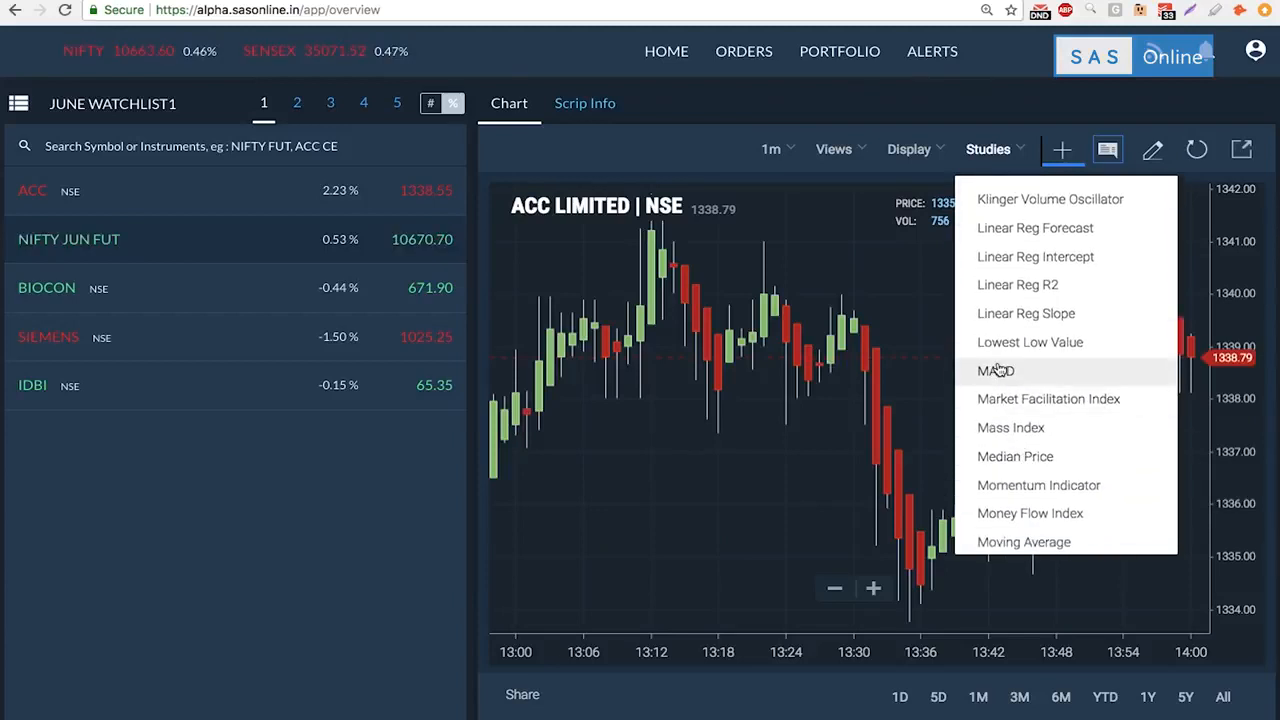
click(996, 370)
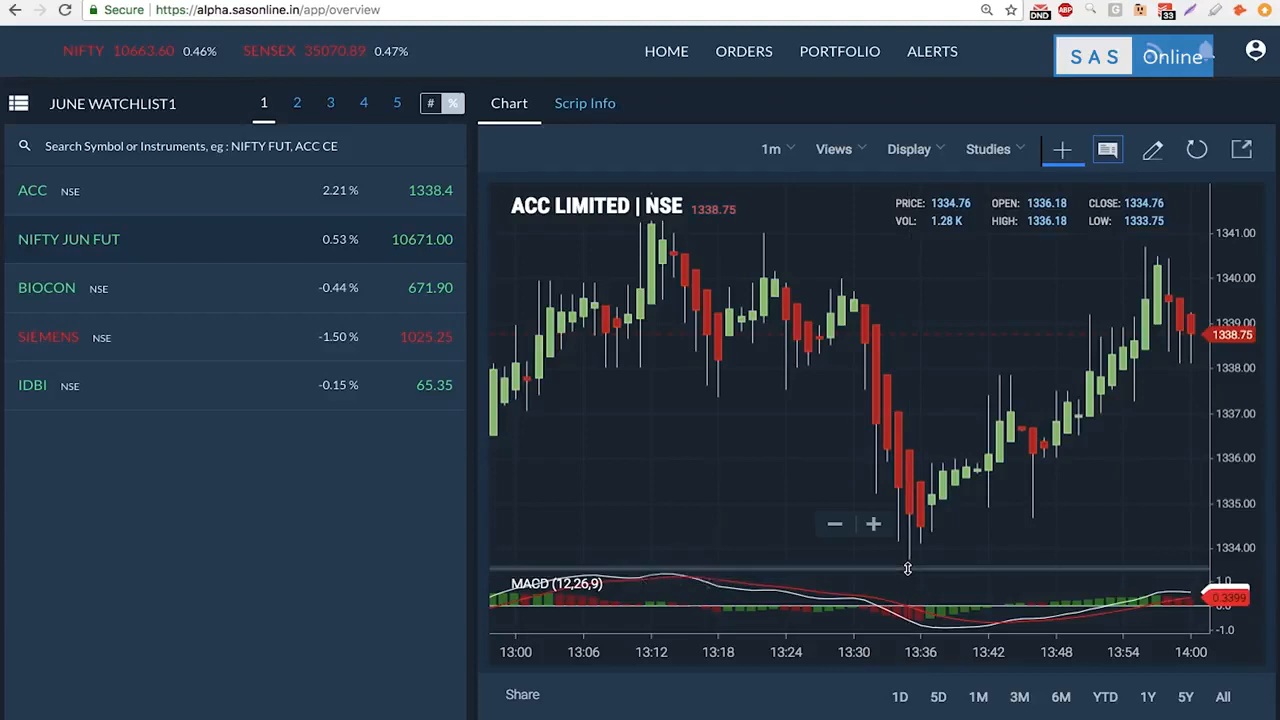
mouse_move(960, 568)
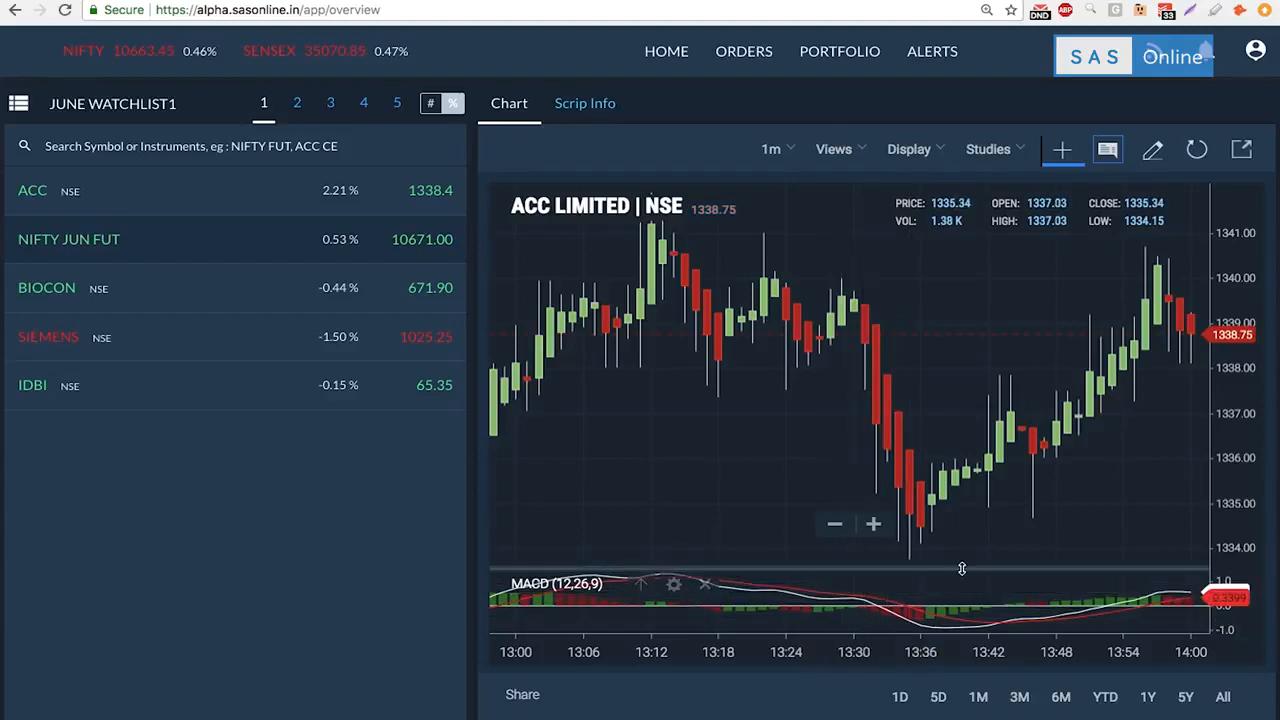
mouse_move(948, 552)
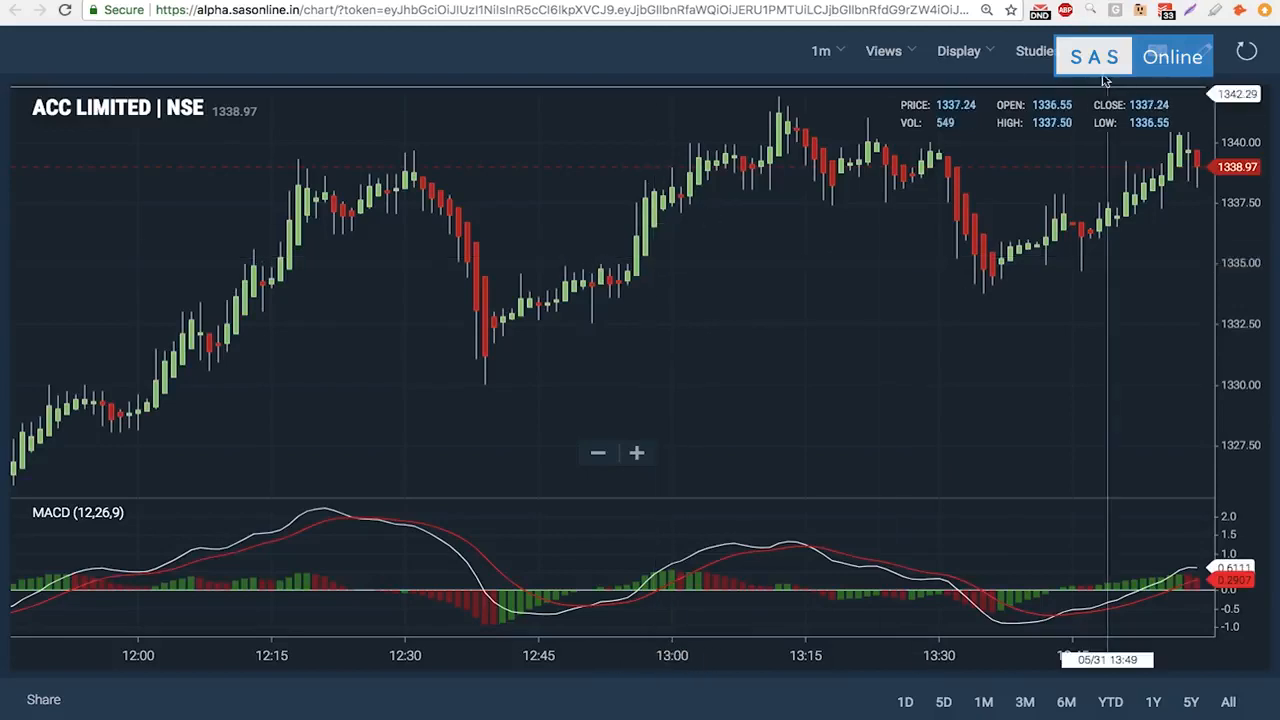
Step: Add the Bollinger Bands (20,2) study over the ACC Limited price chart
click(1028, 52)
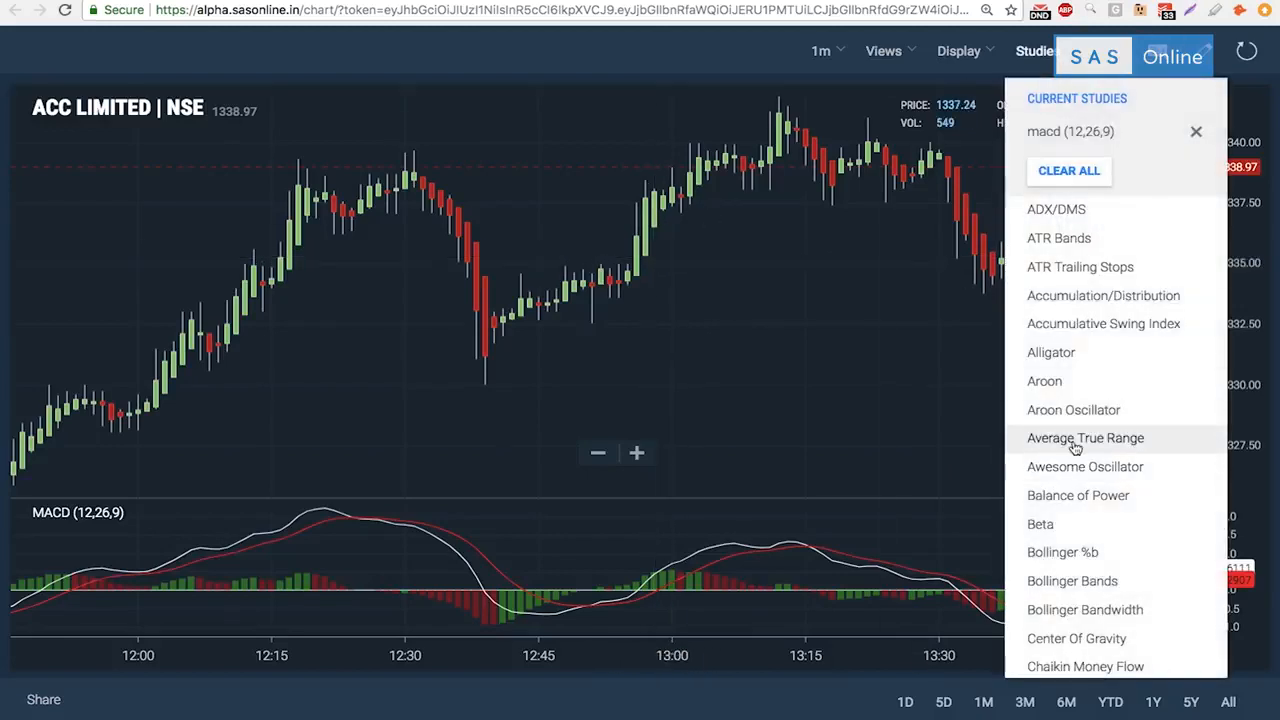
scroll(down, 3)
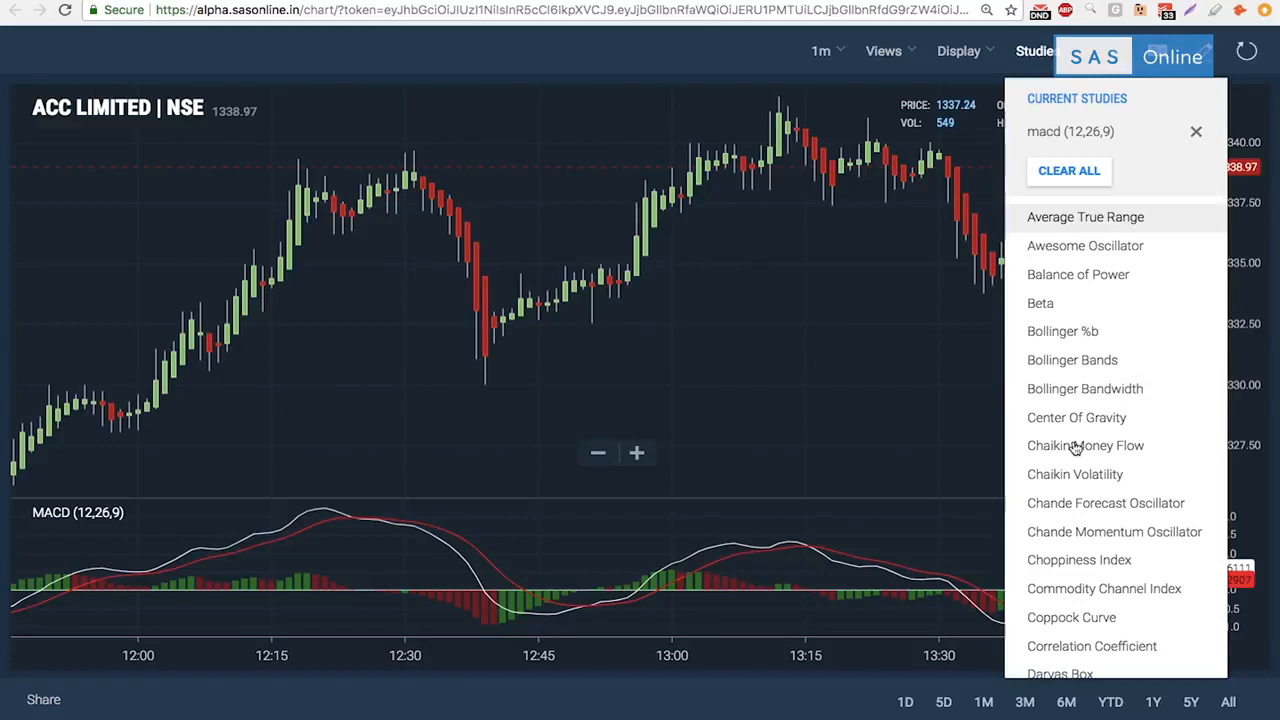
mouse_move(1084, 388)
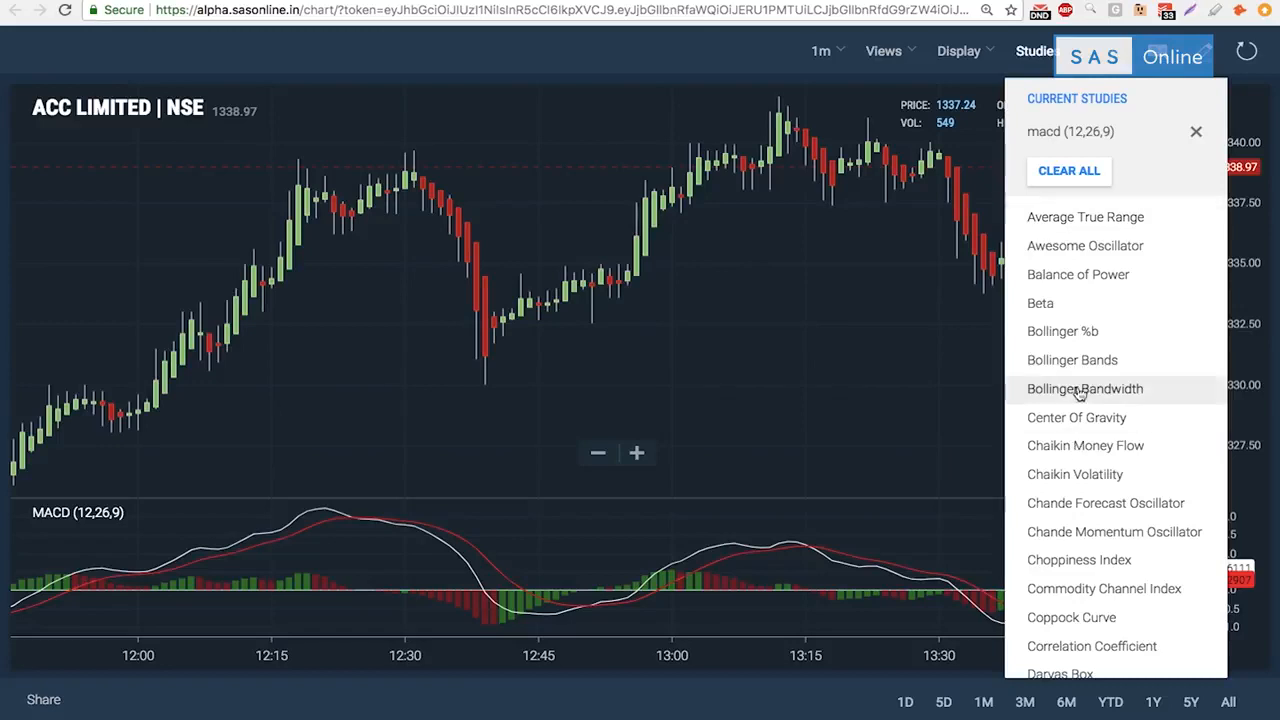
click(1084, 388)
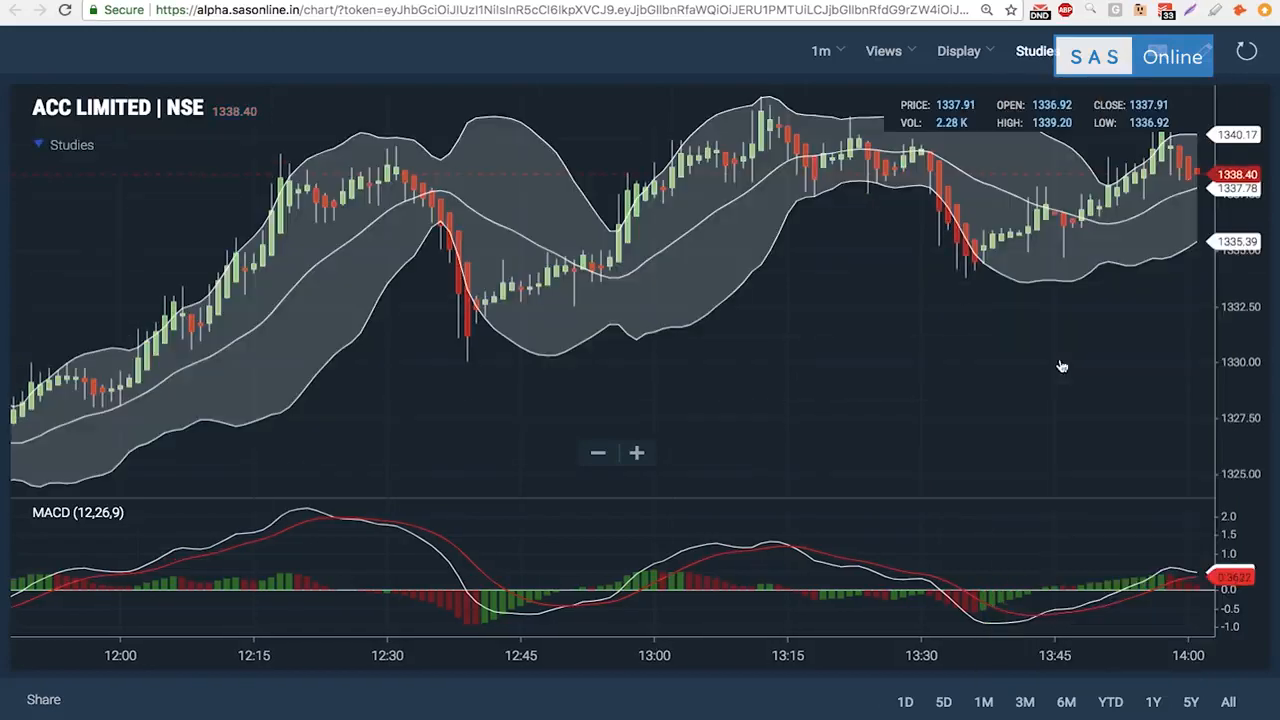
mouse_move(702, 292)
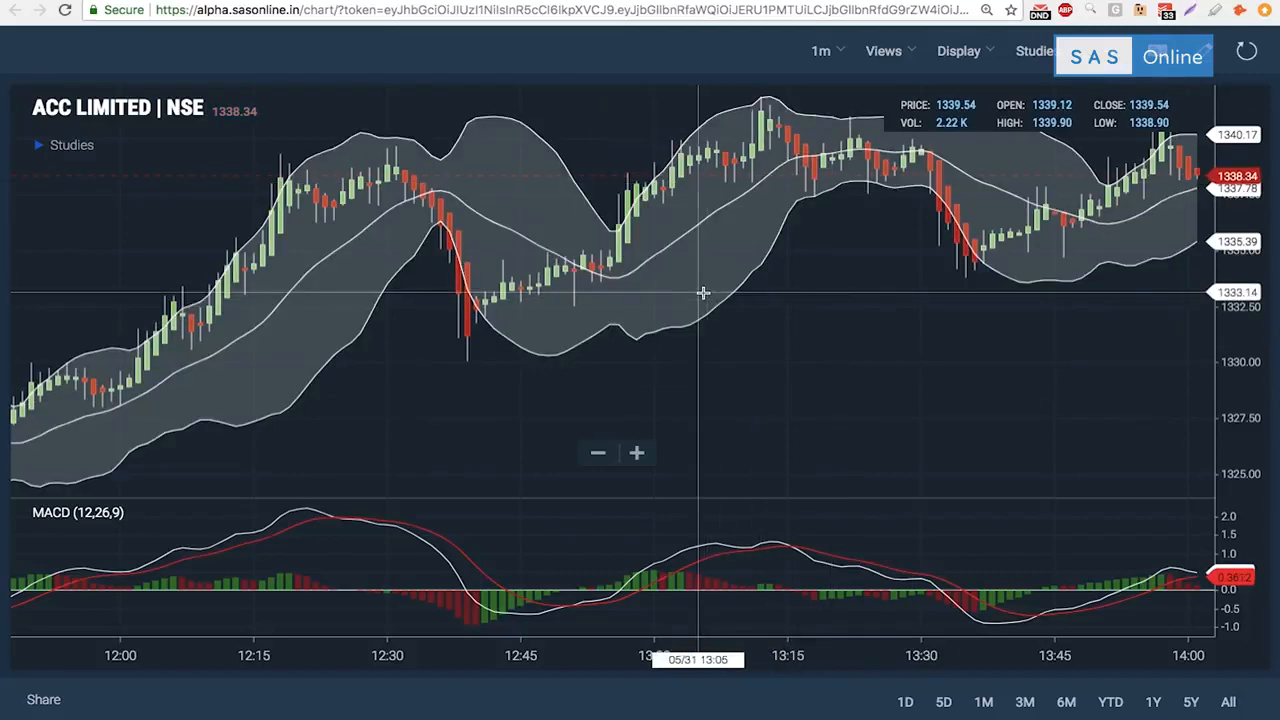
mouse_move(720, 298)
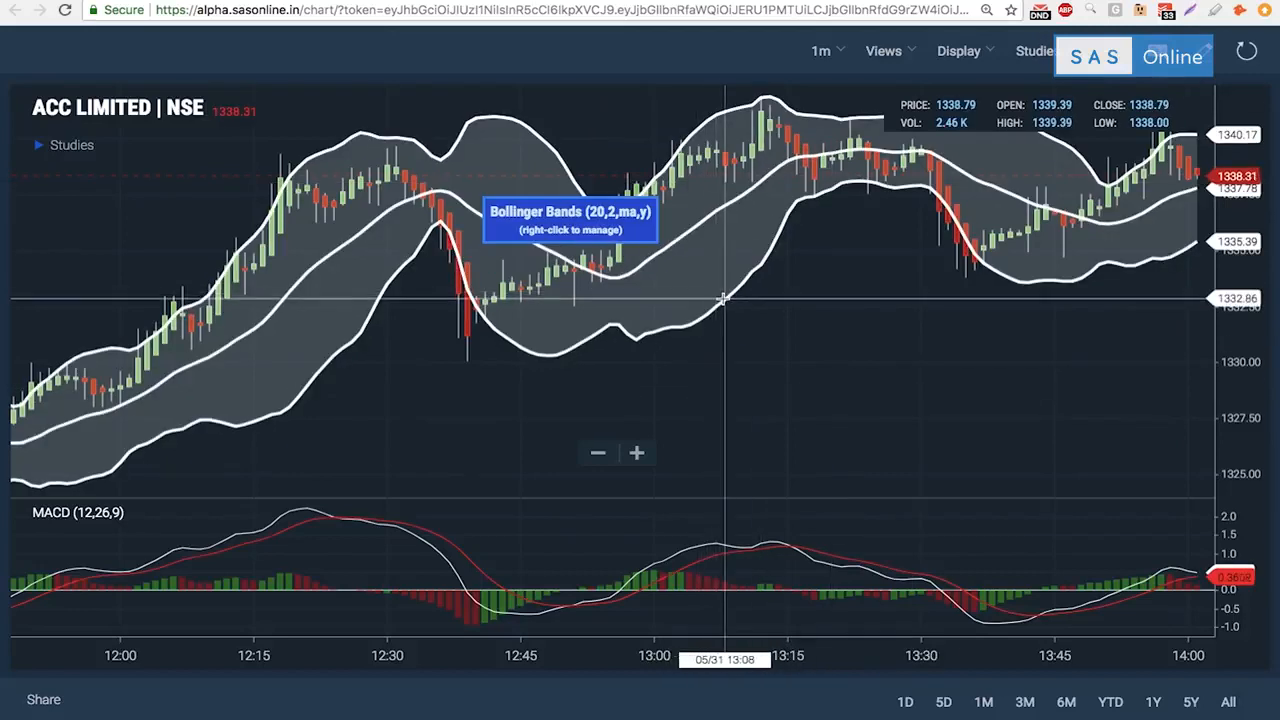
Step: Review the Bollinger Bands settings (20, 2, simple, channel fill) and confirm them unchanged
right_click(724, 298)
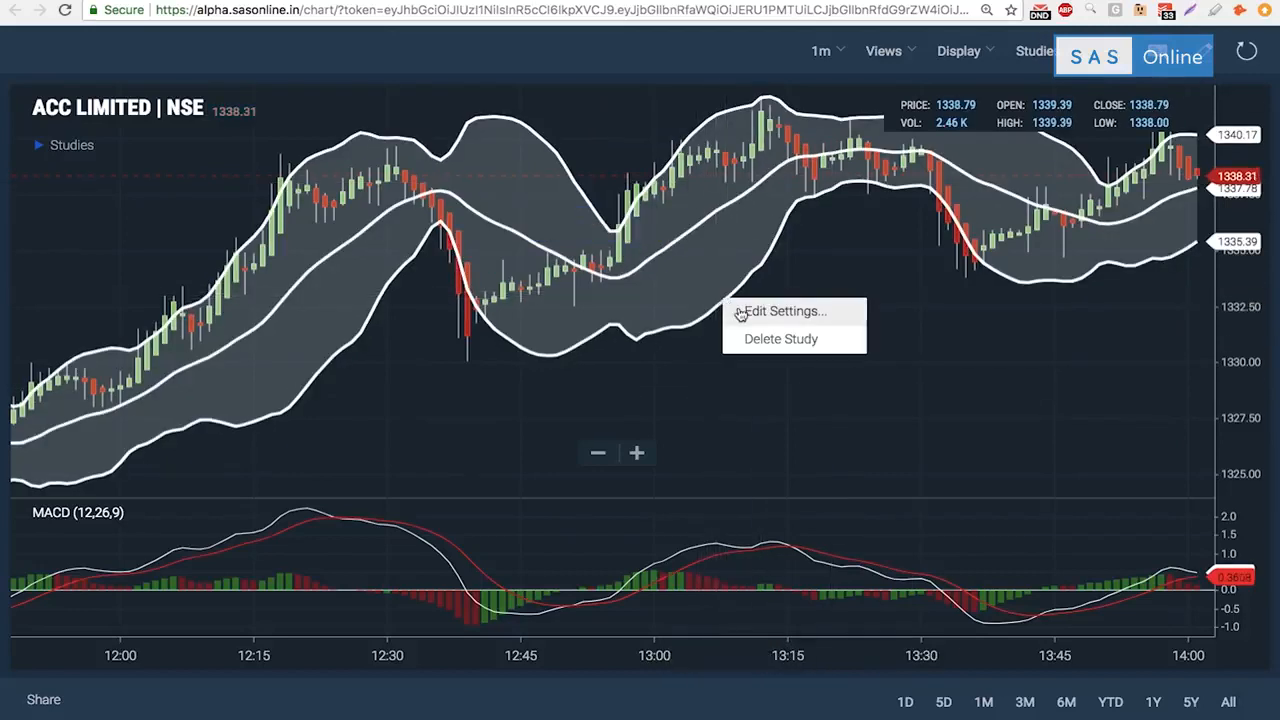
click(788, 312)
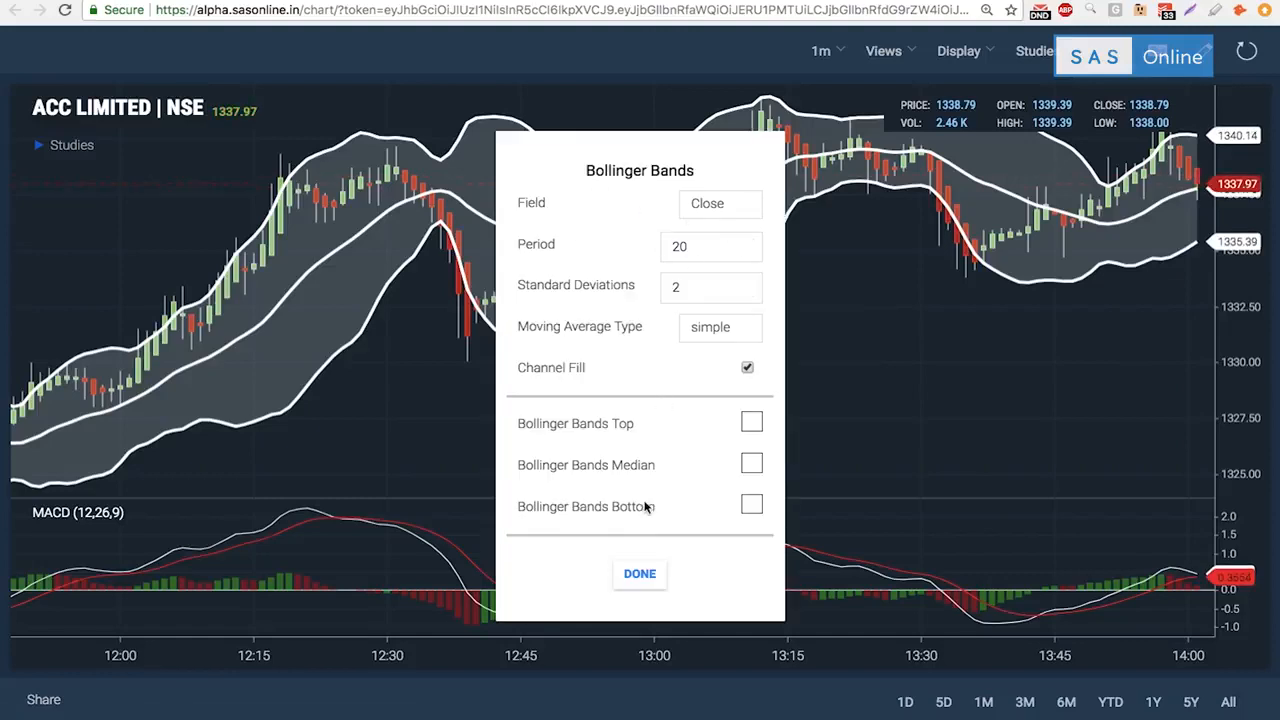
mouse_move(716, 468)
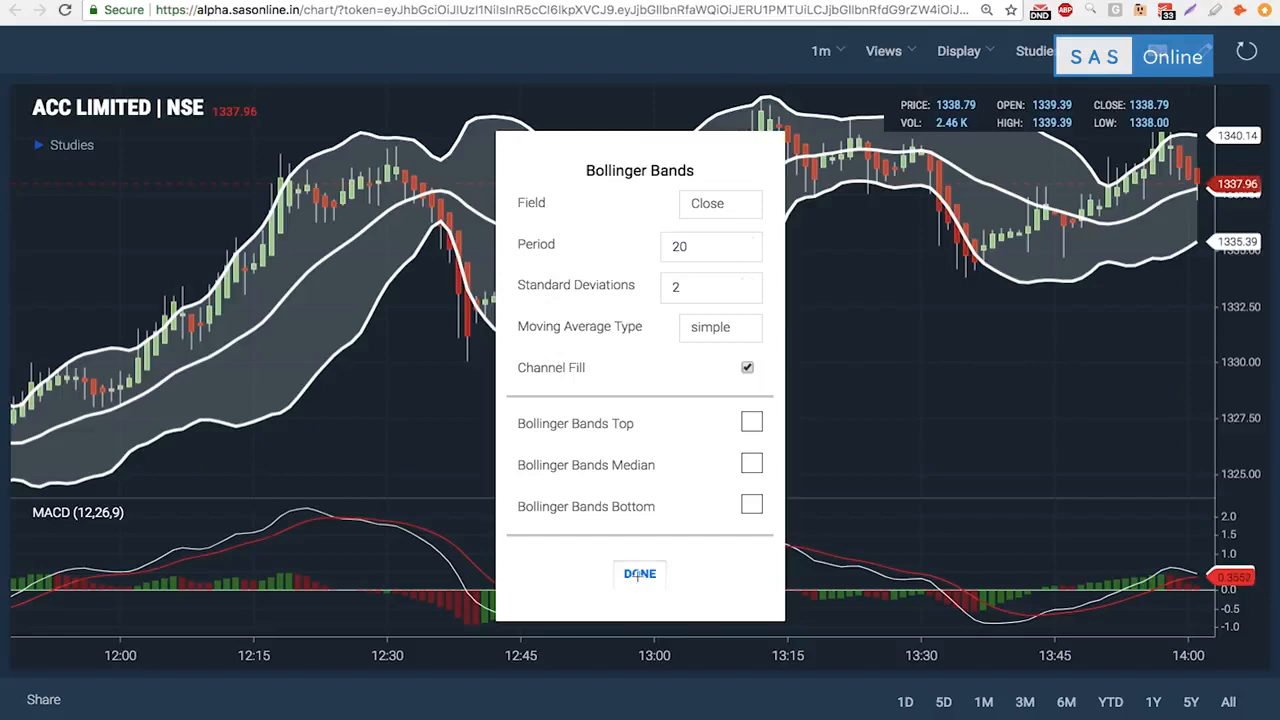
click(966, 50)
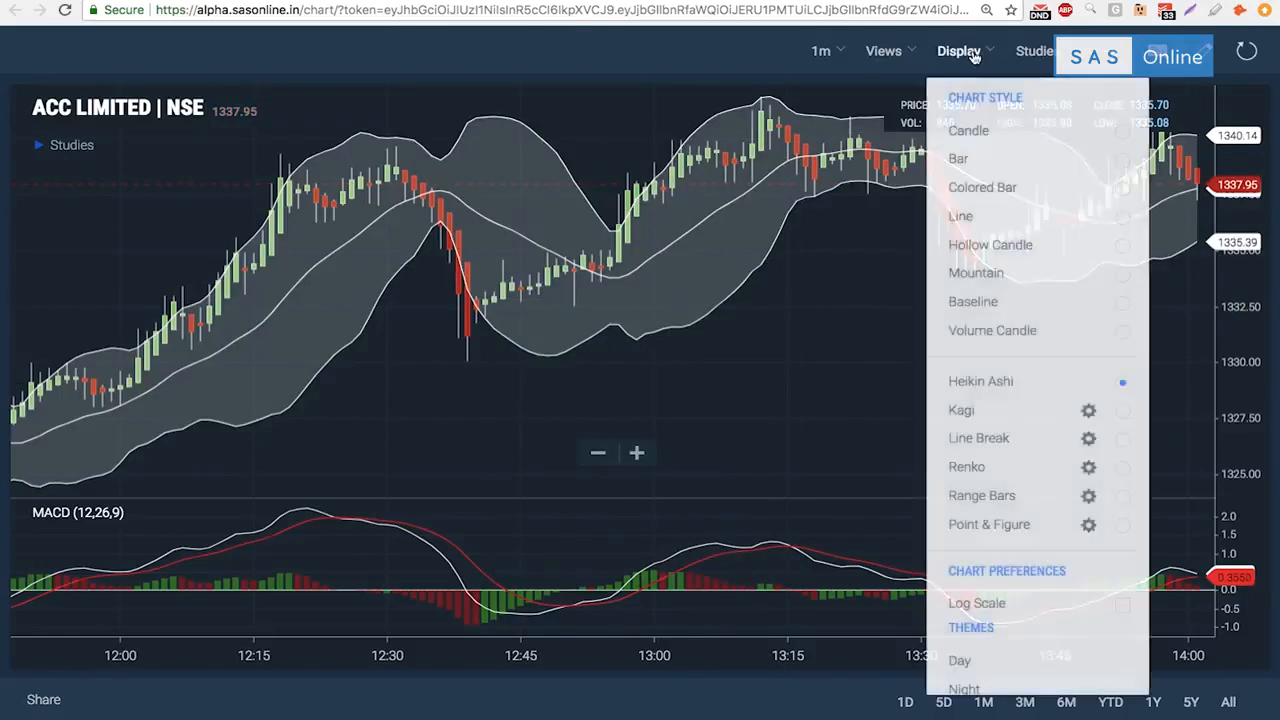
Step: Clear the MACD and Bollinger studies, leaving only price candles with drawing tools shown
click(1032, 52)
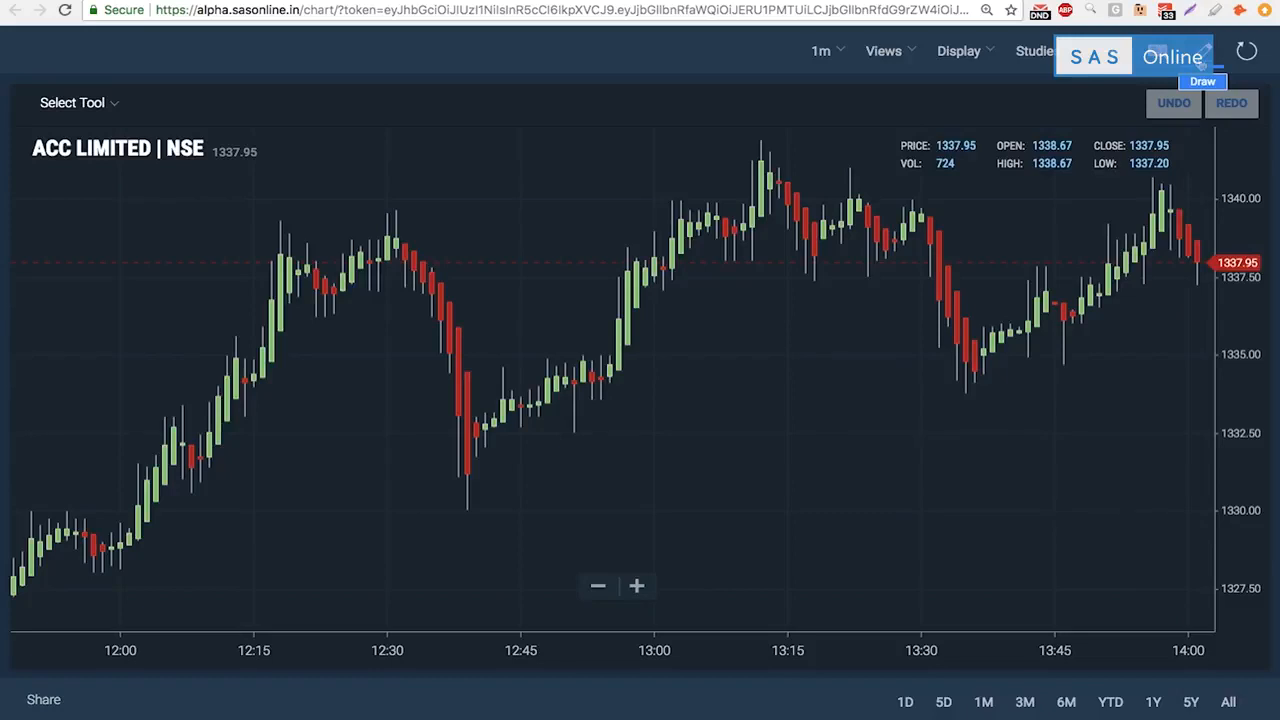
mouse_move(740, 320)
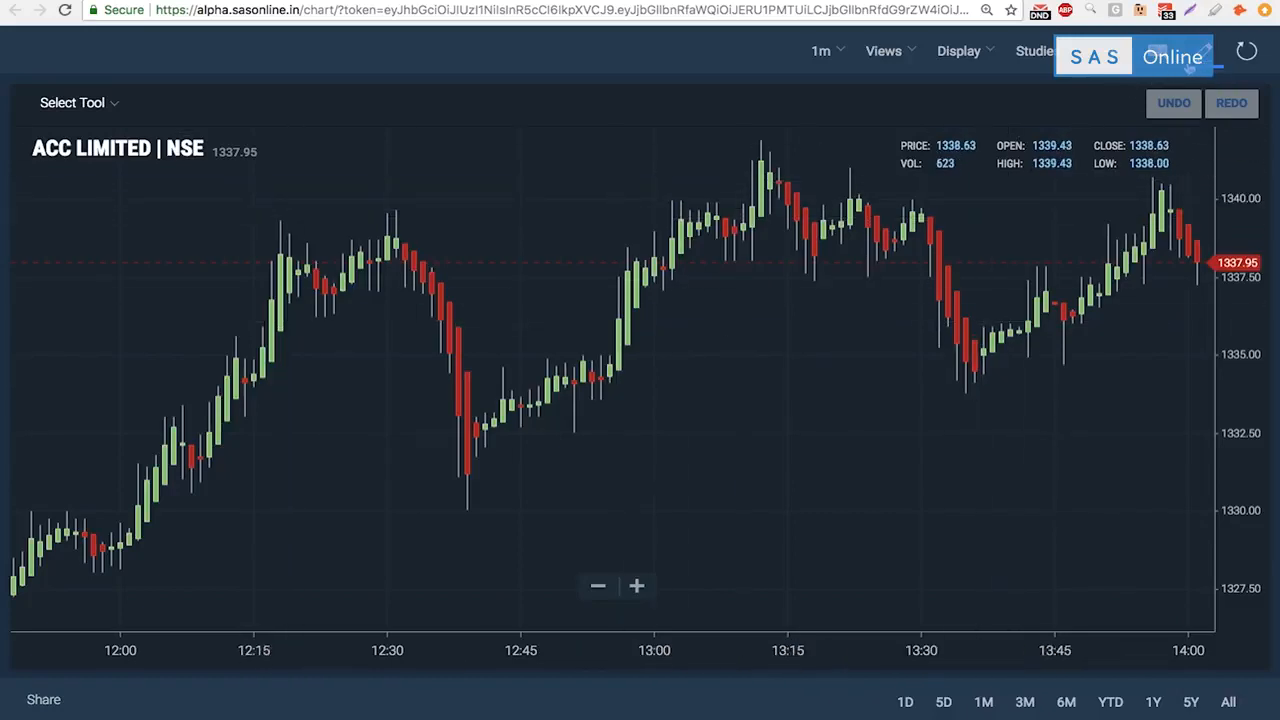
Step: Draw a rising trend line with the Line tool along the lows from 12:00 toward 14:00 and select it
click(72, 102)
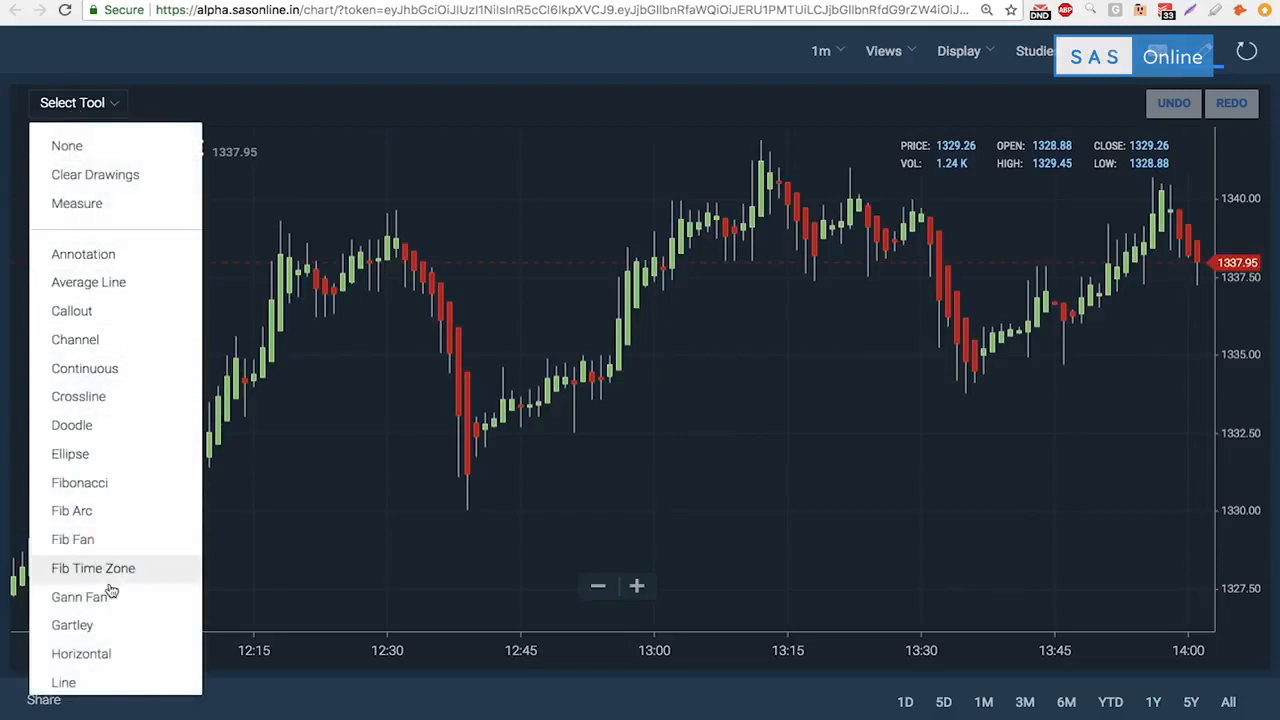
scroll(down, 3)
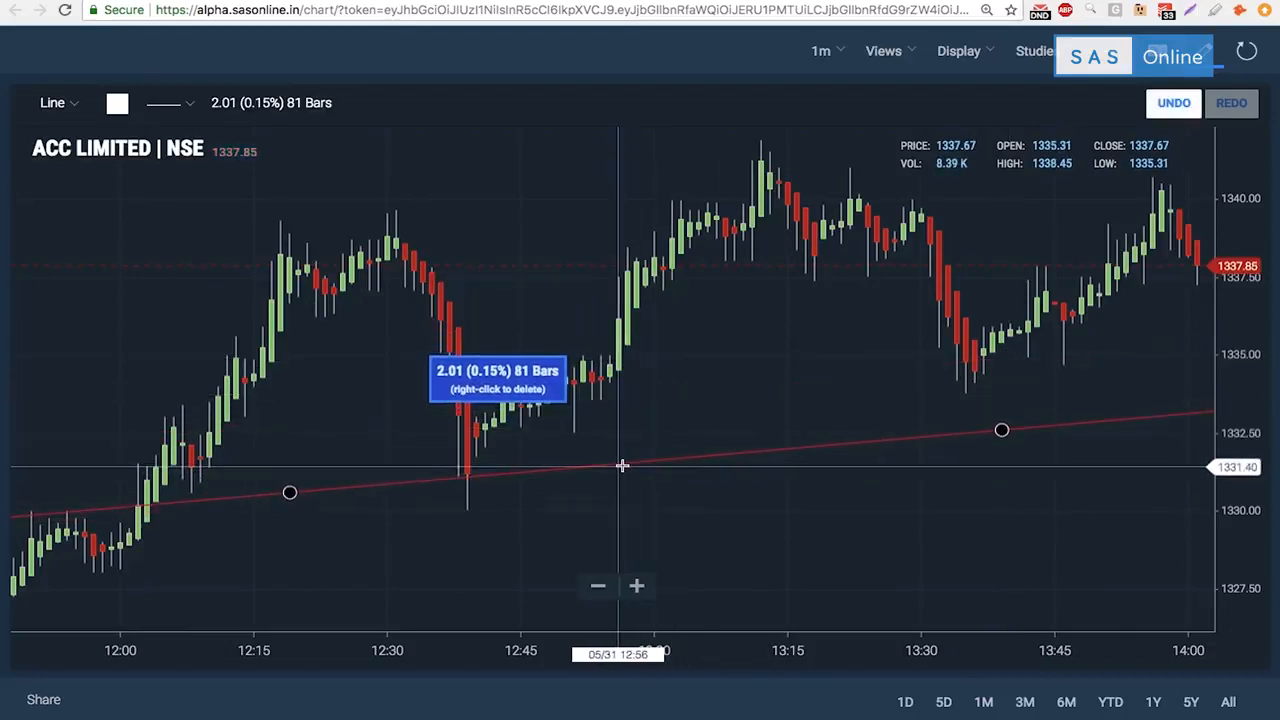
drag(1002, 430, 1002, 414)
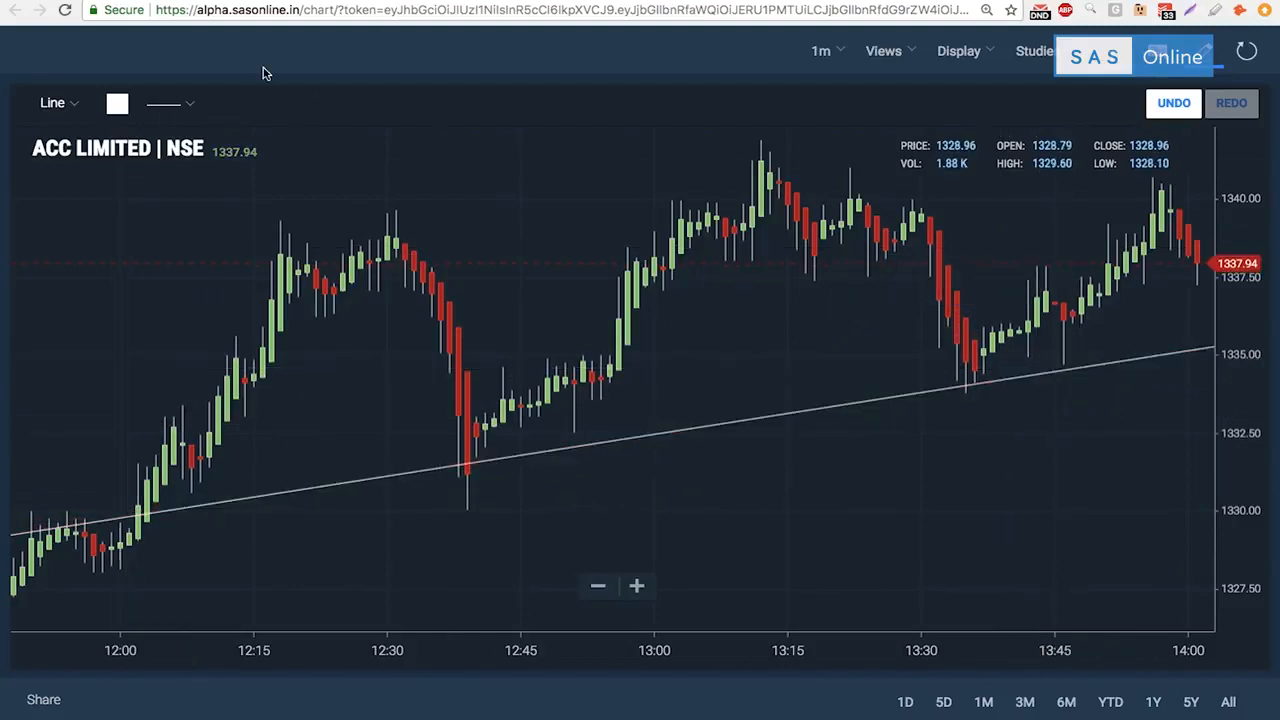
mouse_move(878, 256)
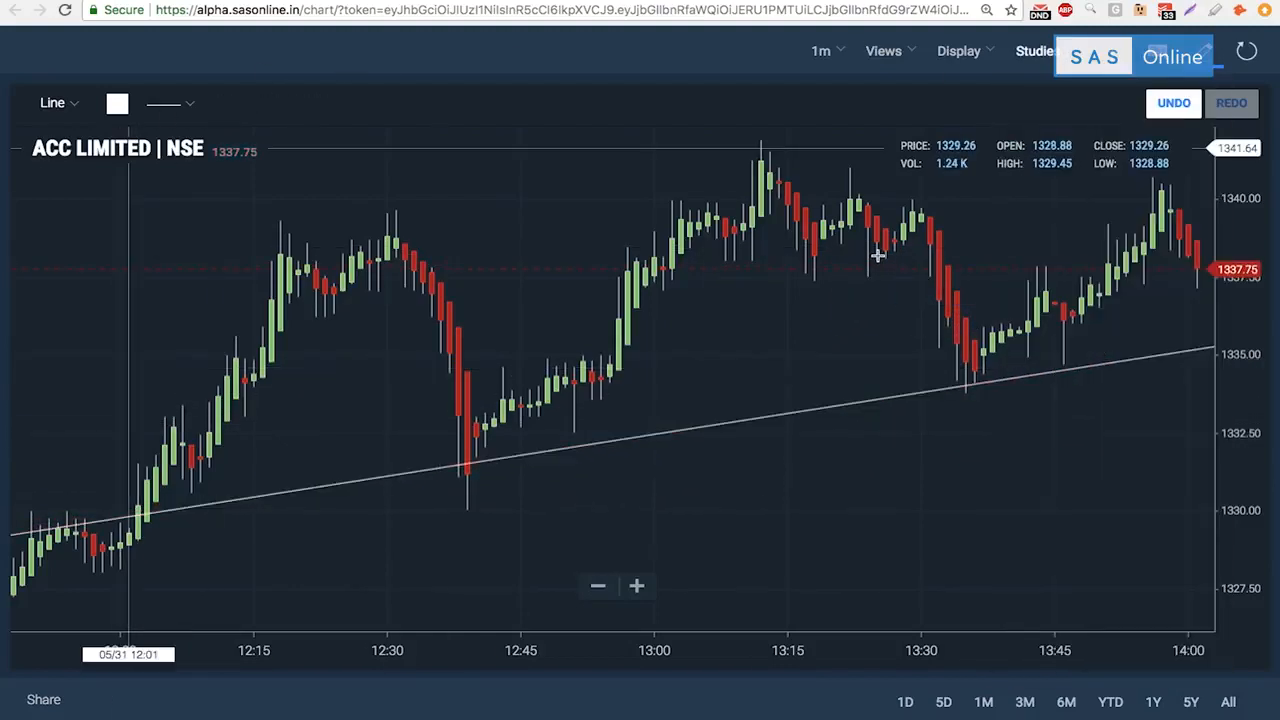
click(798, 410)
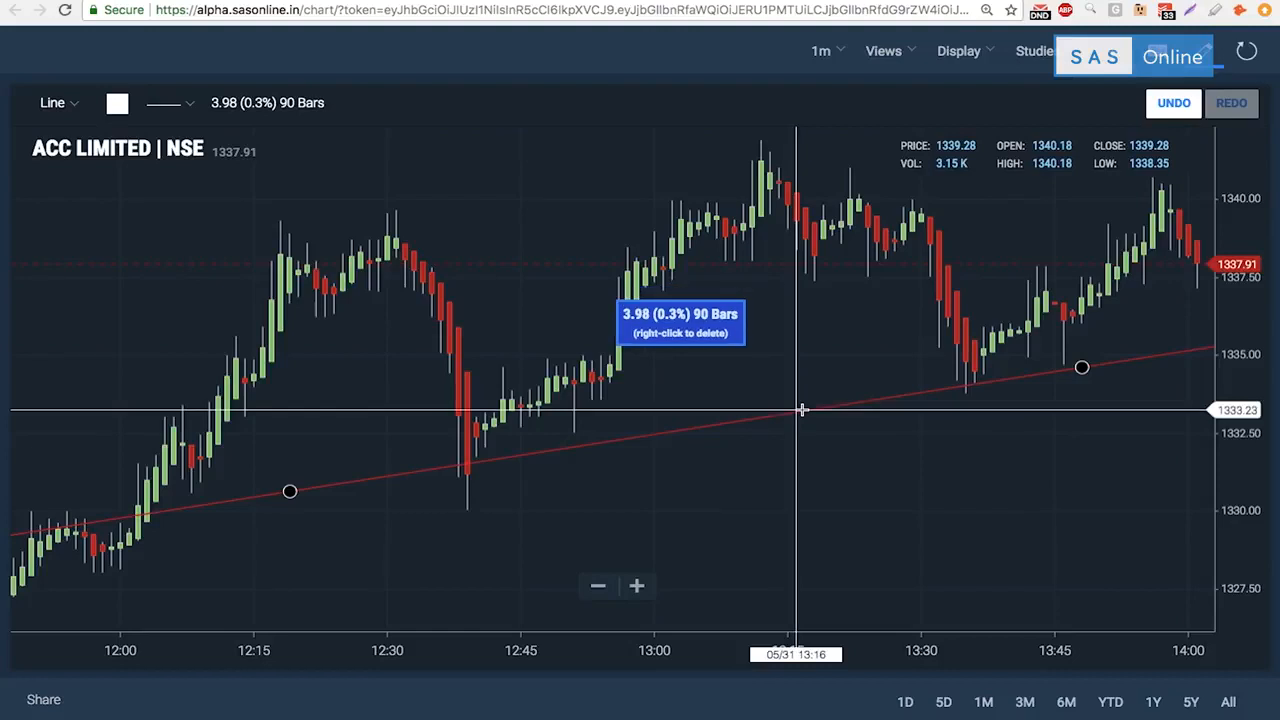